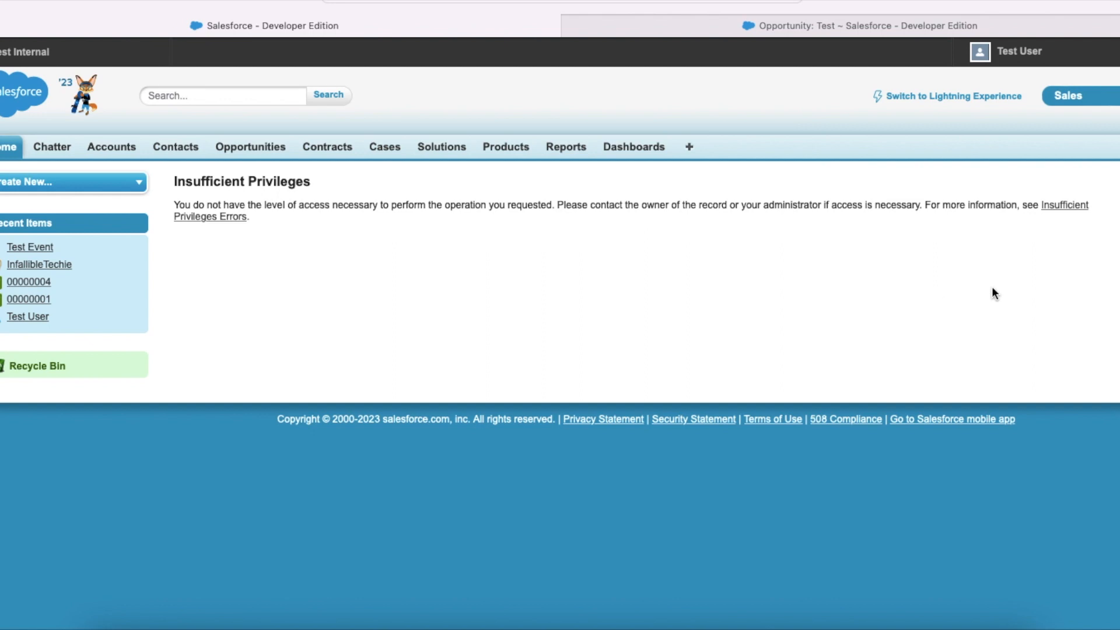
mouse_move(1019, 288)
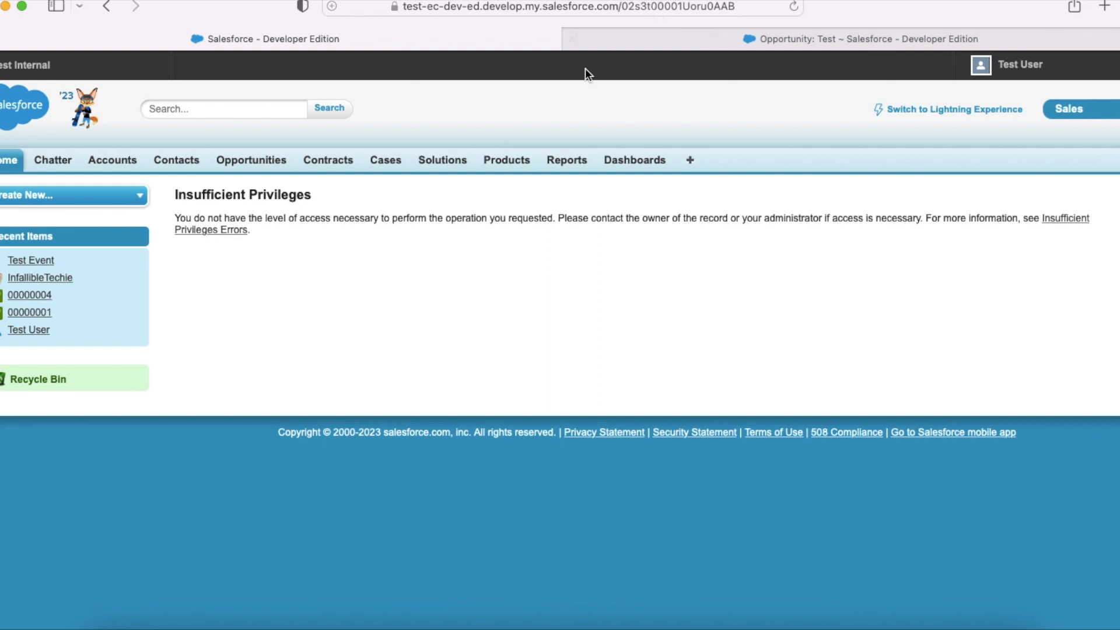
mouse_move(1004, 77)
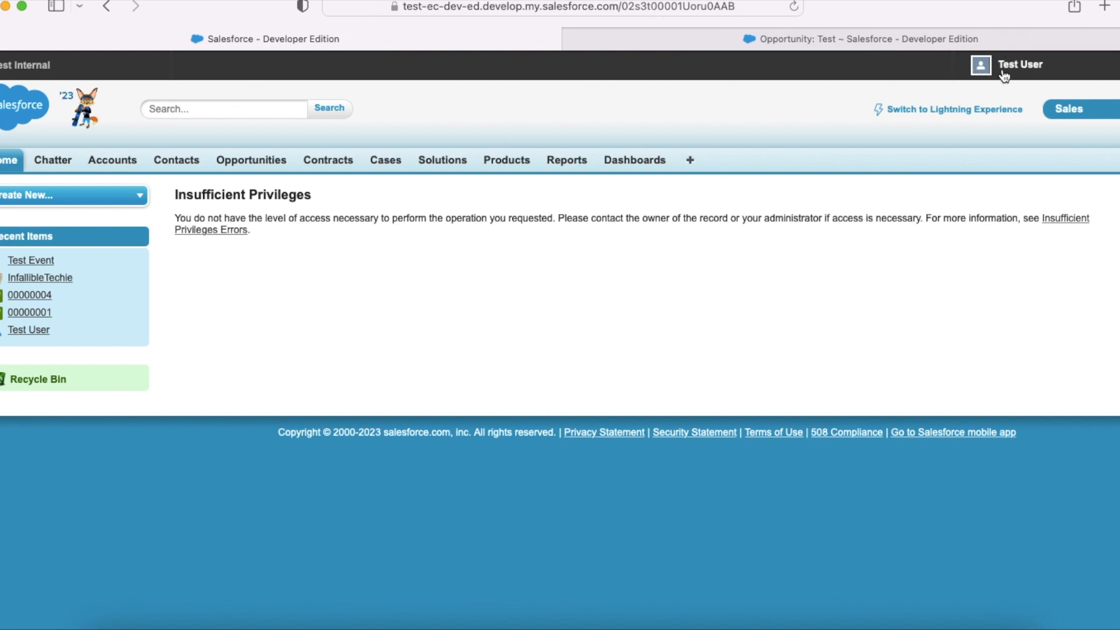
mouse_move(402, 187)
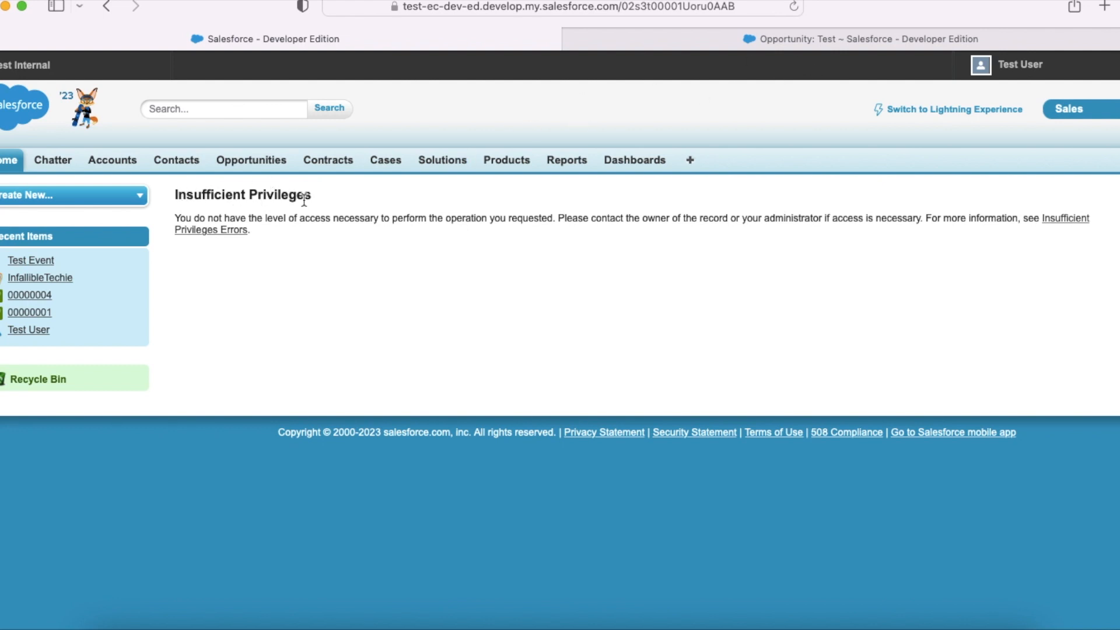
mouse_move(292, 216)
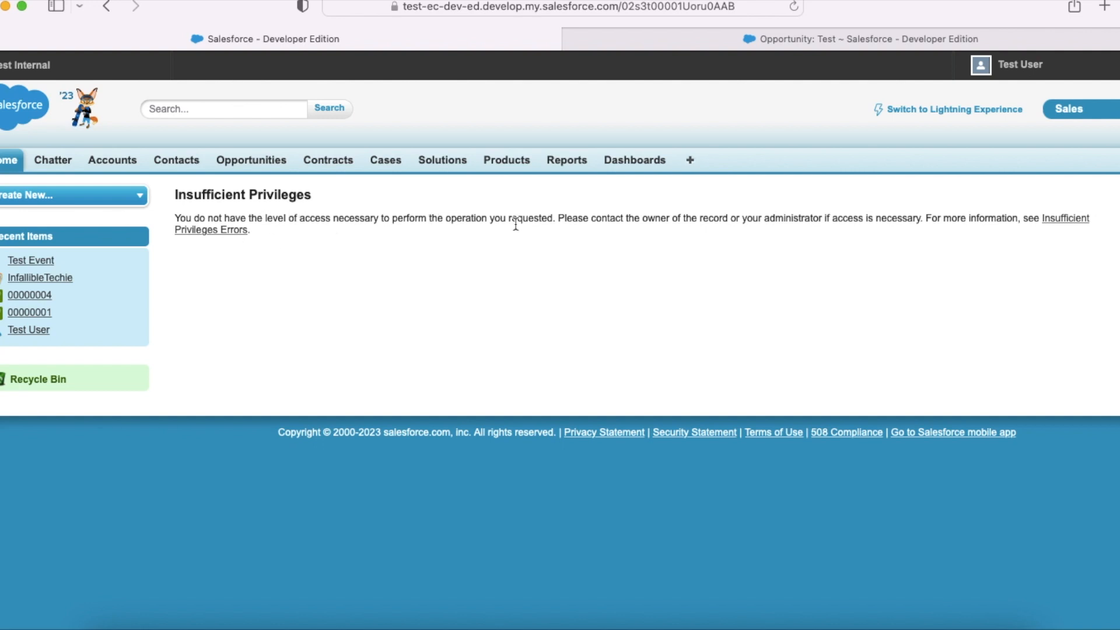
mouse_move(592, 225)
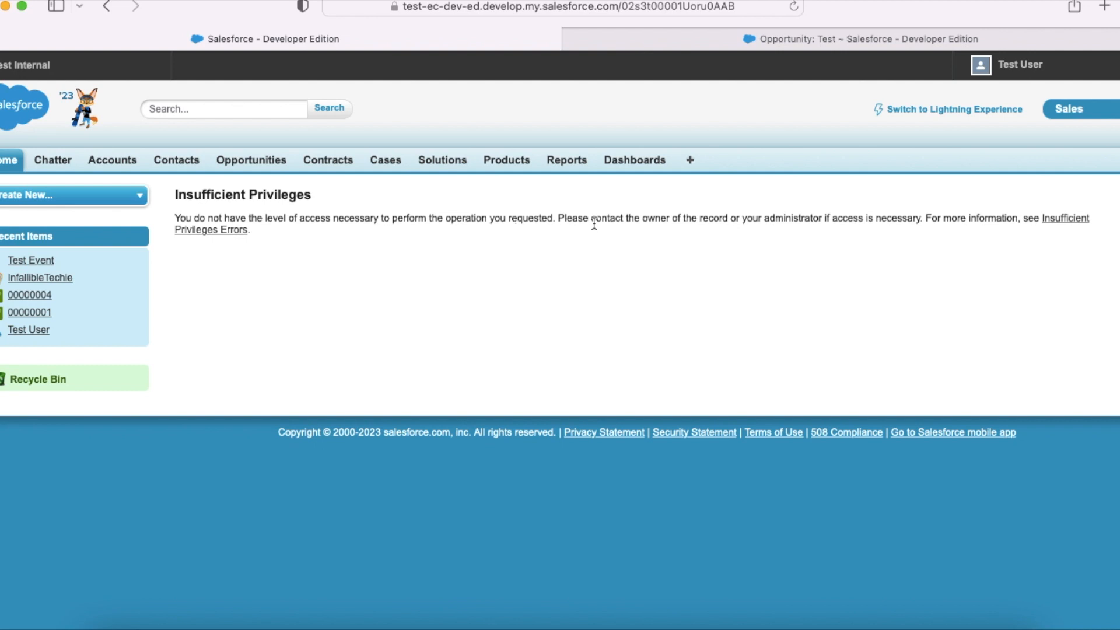
mouse_move(718, 236)
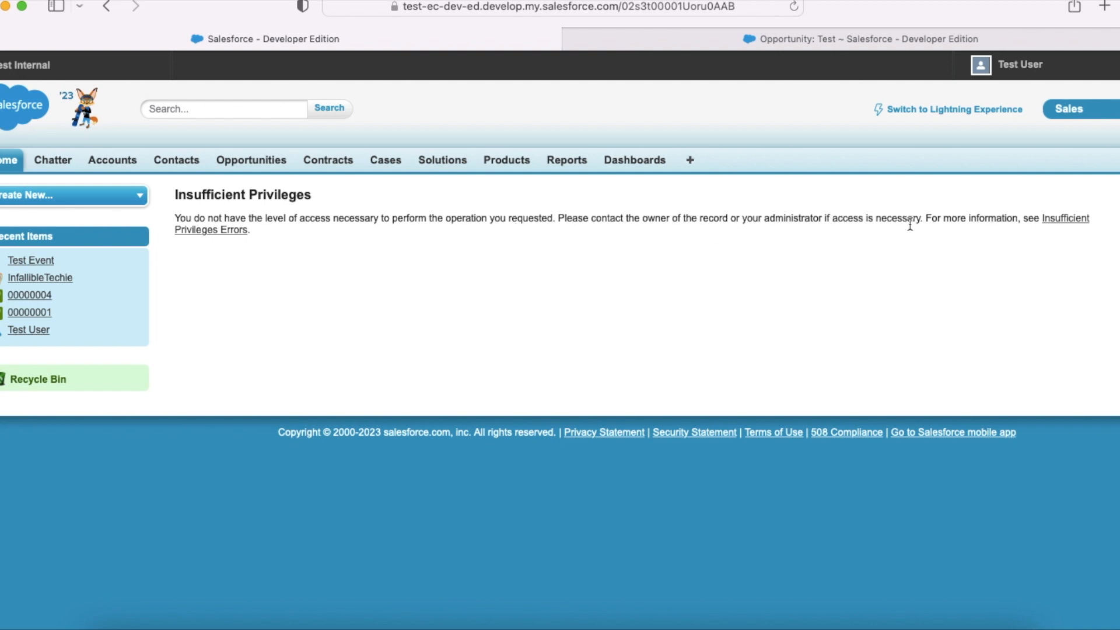
mouse_move(496, 189)
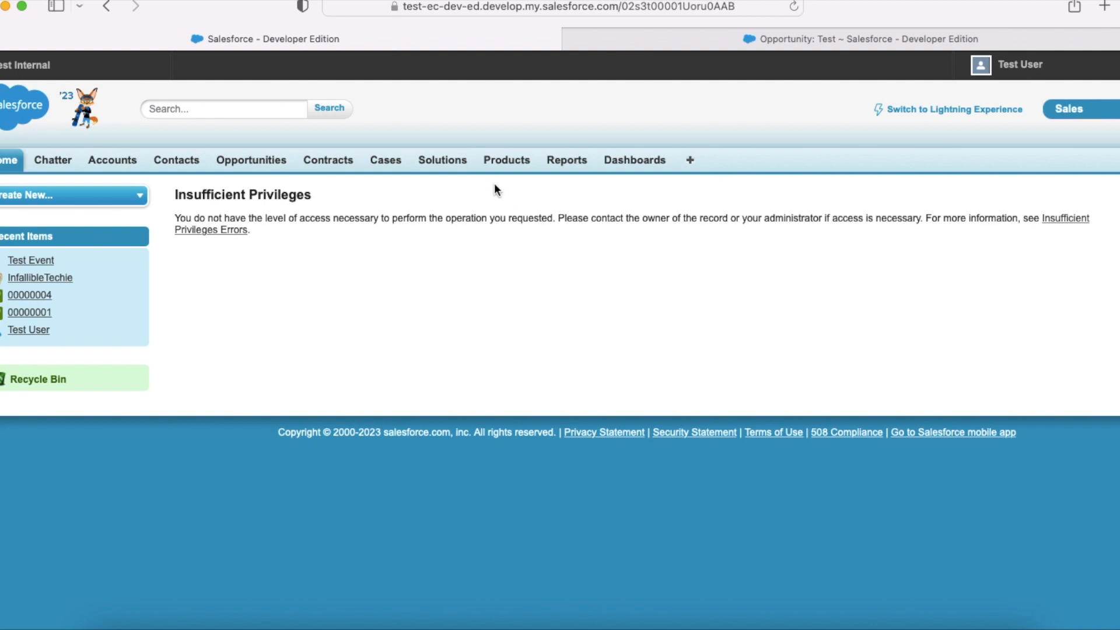
mouse_move(610, 67)
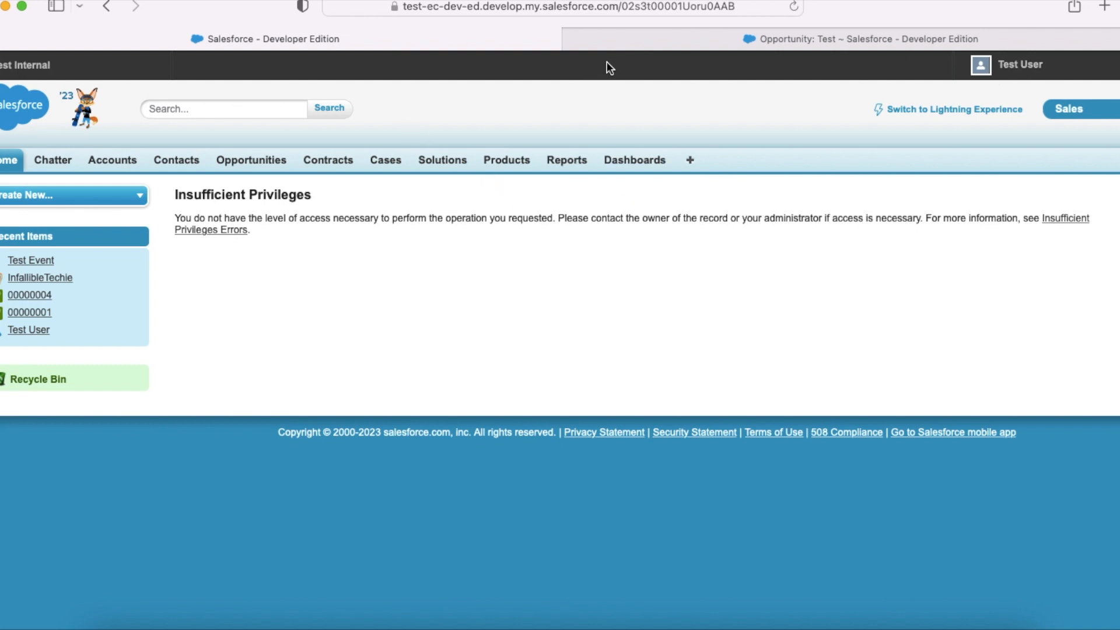
mouse_move(732, 39)
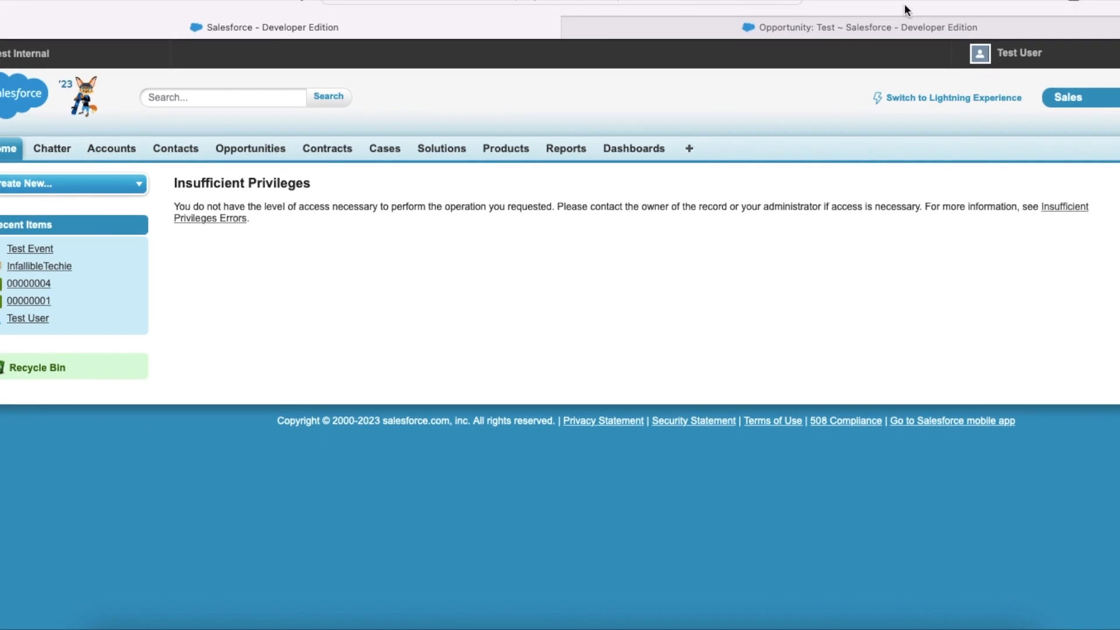
mouse_move(312, 622)
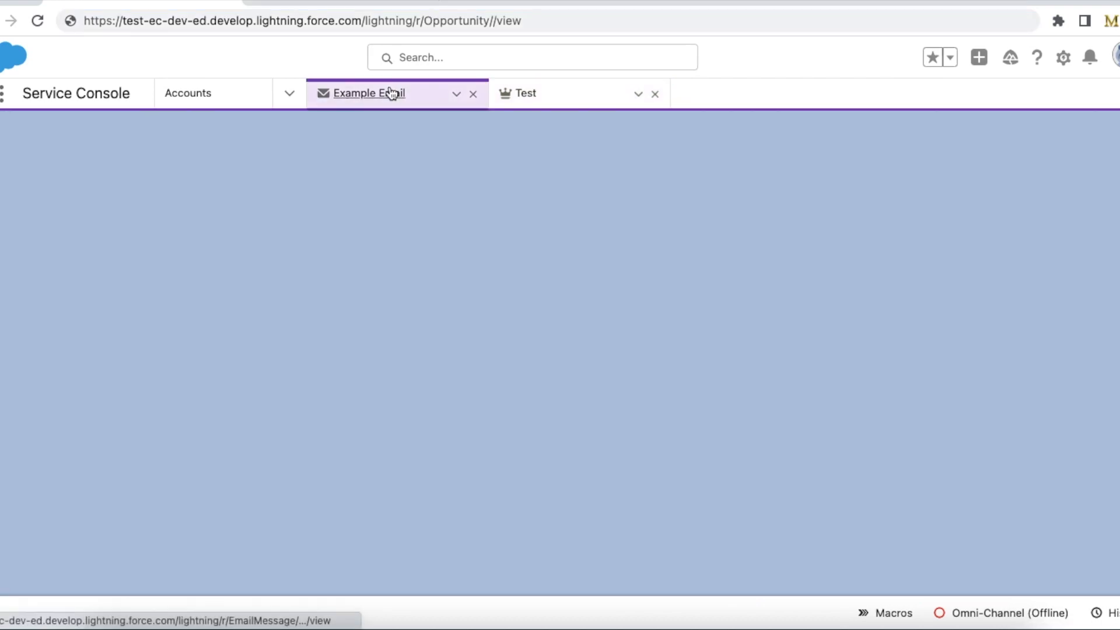
Step: View the Example Email record with its message text and Related To link to the Test opportunity
left_click(364, 93)
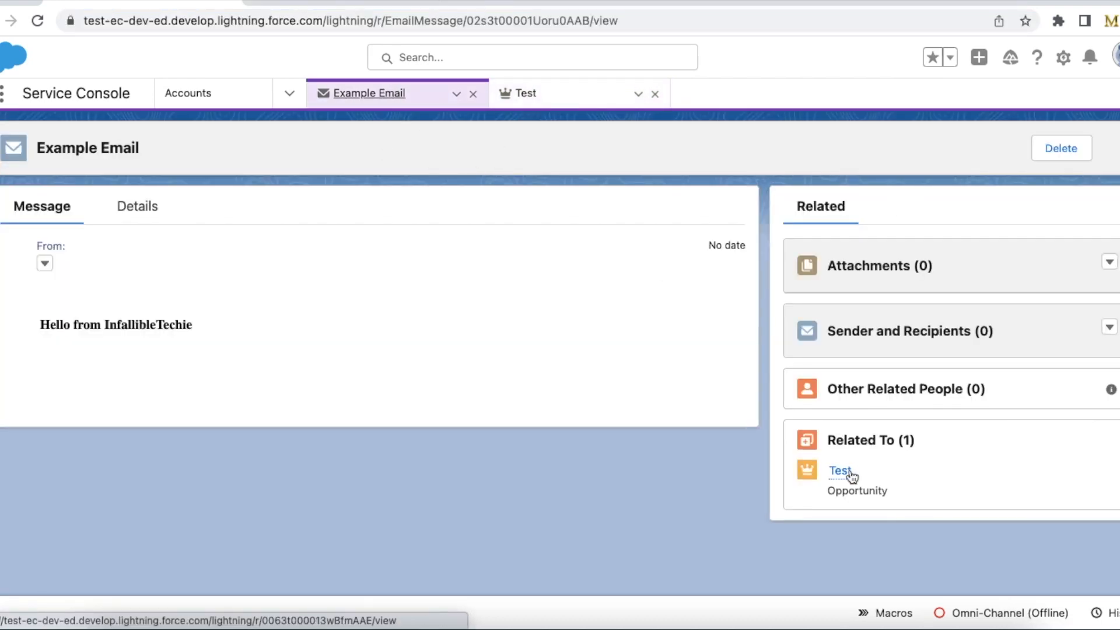
mouse_move(837, 470)
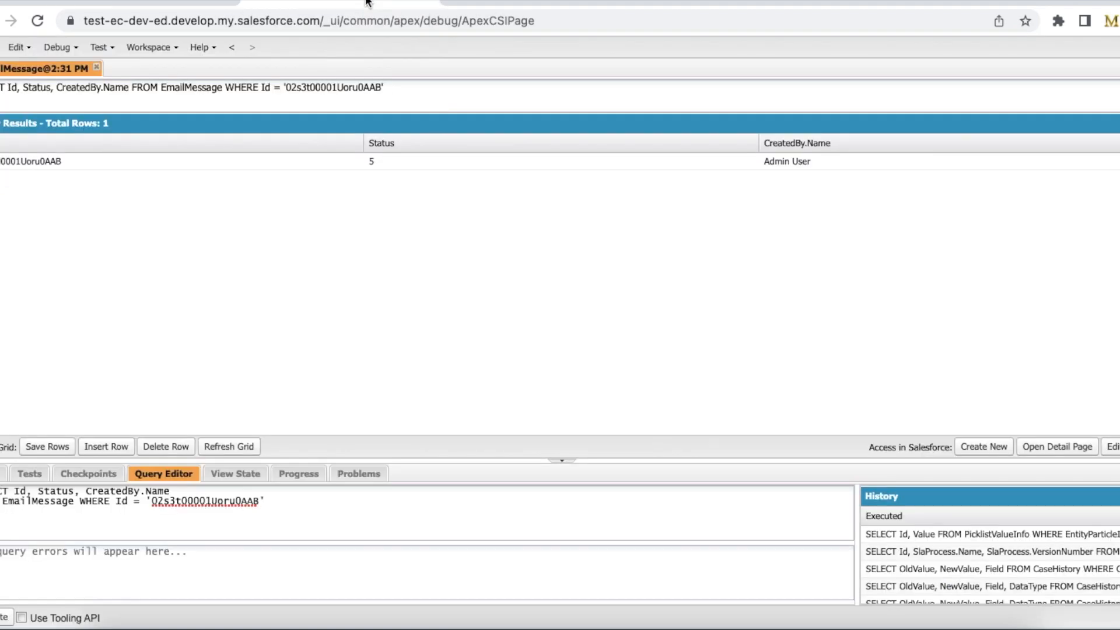
mouse_move(132, 335)
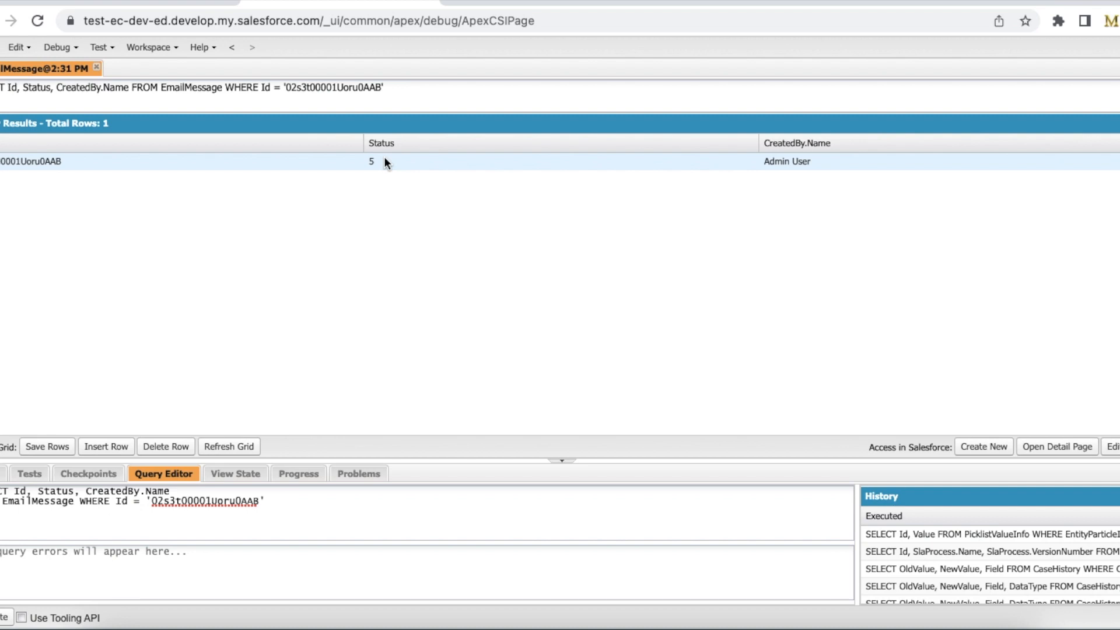
mouse_move(416, 181)
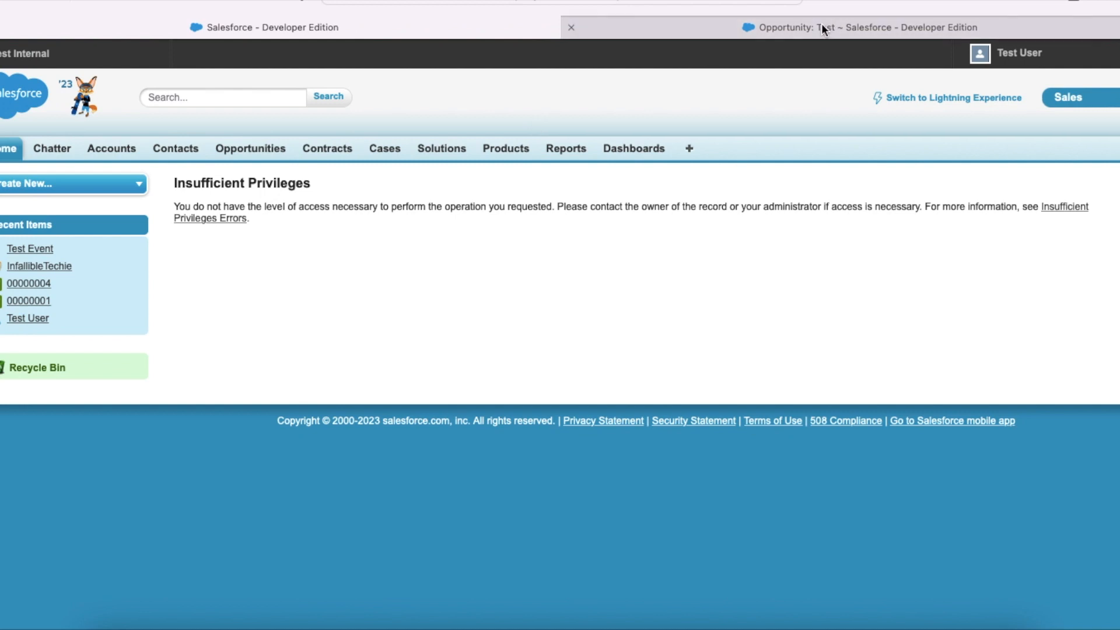
mouse_move(821, 26)
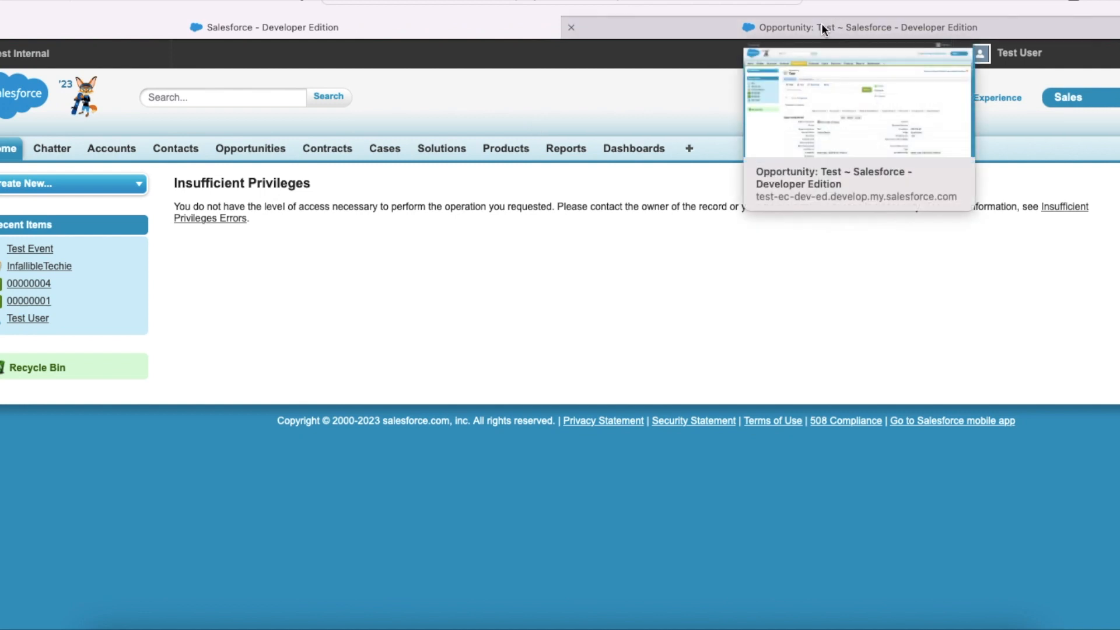